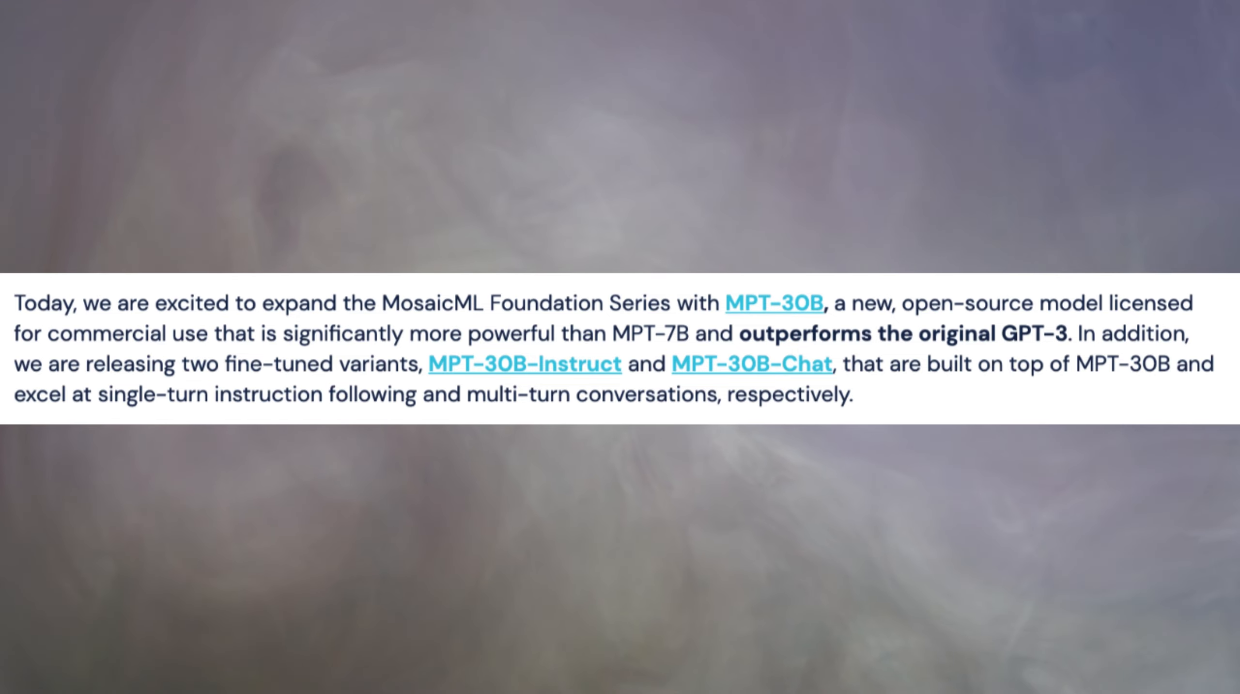
- Ask MPT-30B-Chat for a Tetris game and scroll through its Python Pygame code reply
{"action": "scroll", "scroll_direction": "up", "scroll_amount": 3}
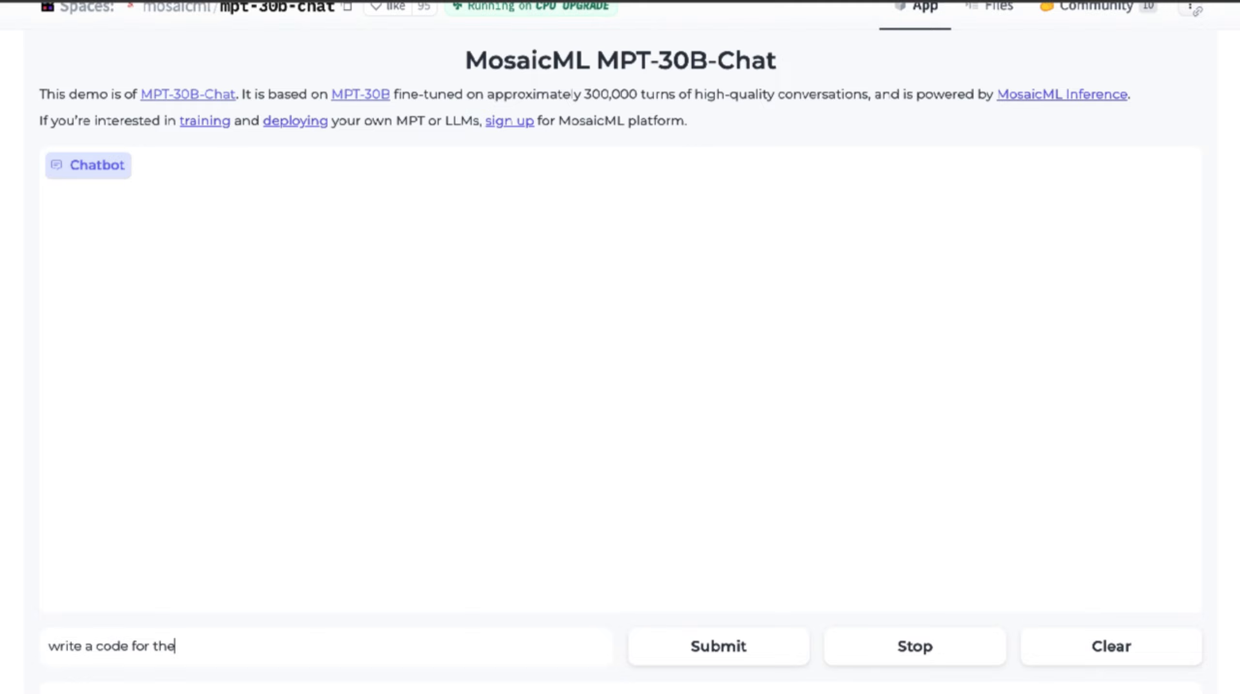
{"action": "type", "text": "game tet"}
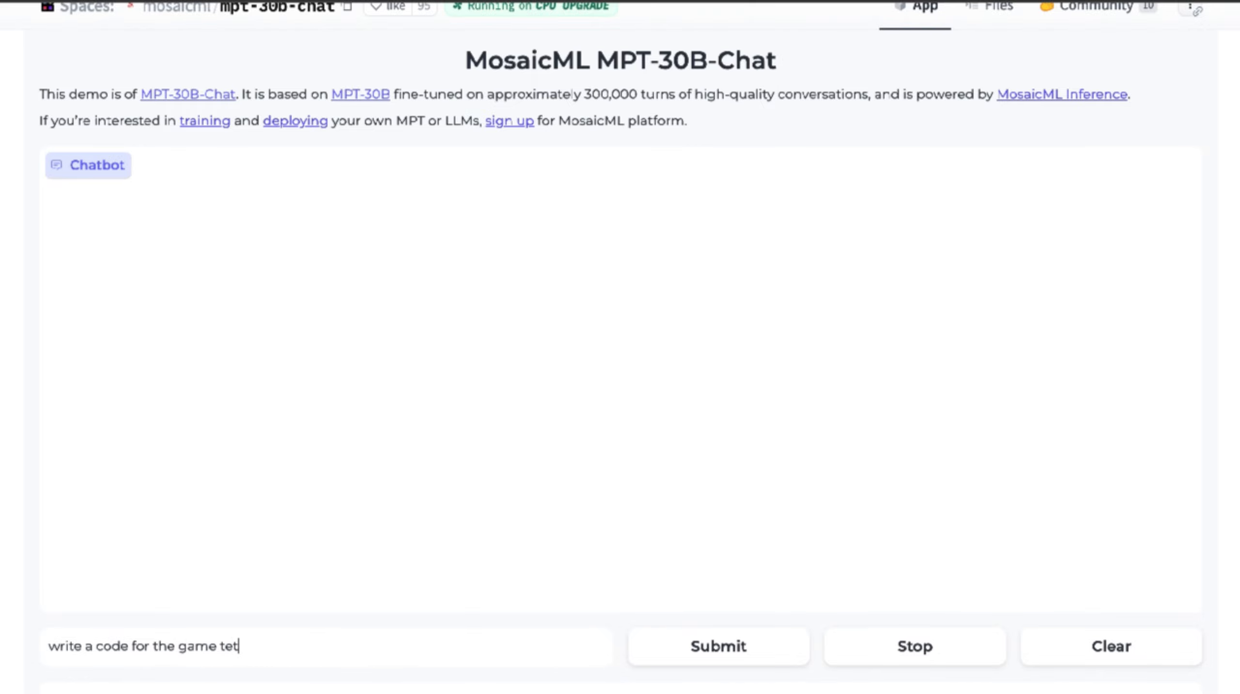
{"action": "left_click", "coordinate": [717, 645]}
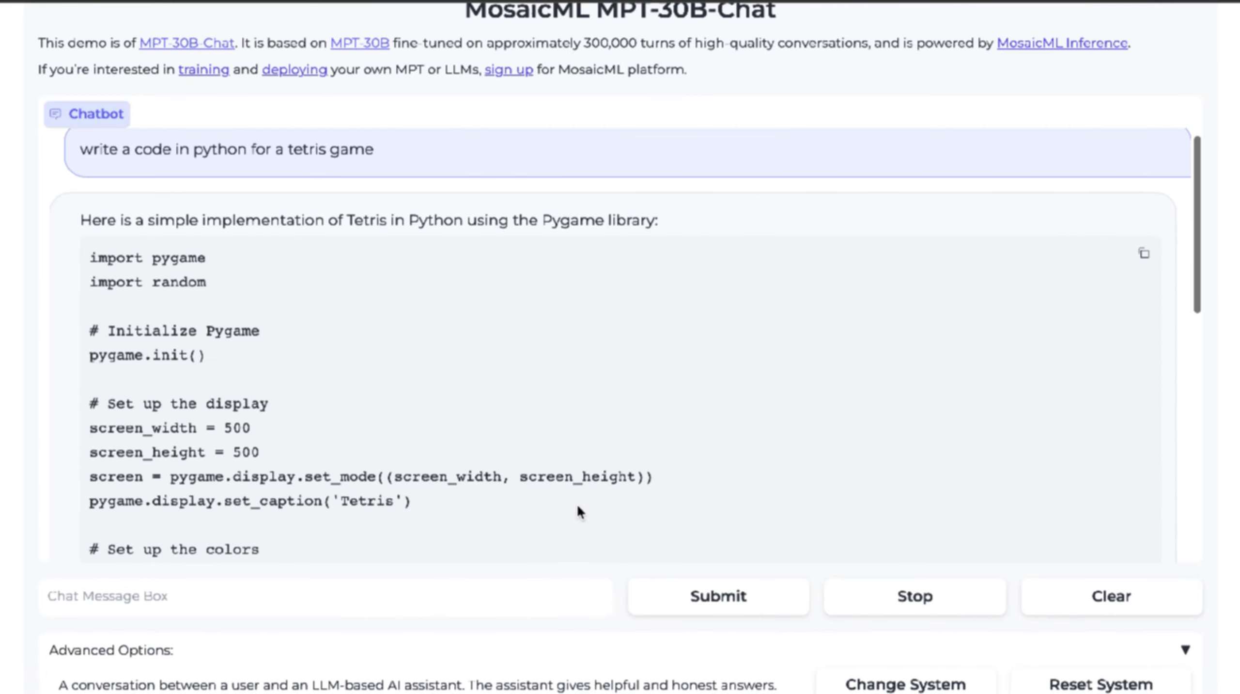
{"action": "scroll", "scroll_direction": "down", "scroll_amount": 3}
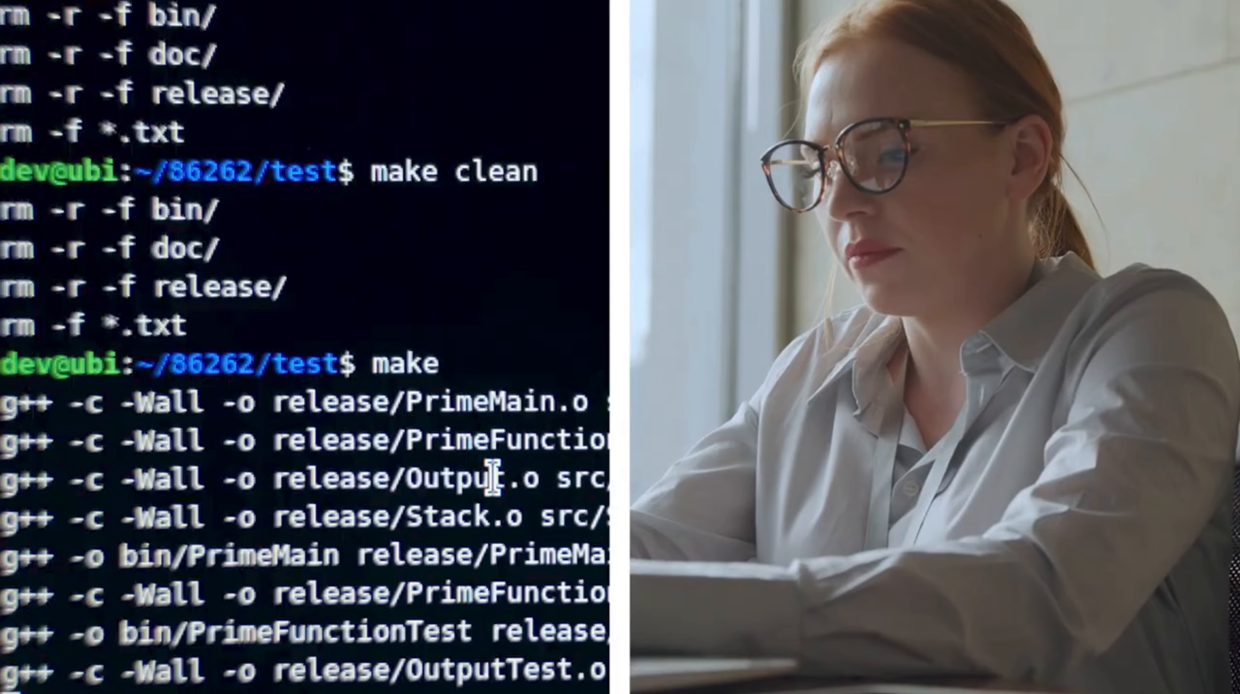
{"action": "scroll", "scroll_direction": "down", "scroll_amount": 3}
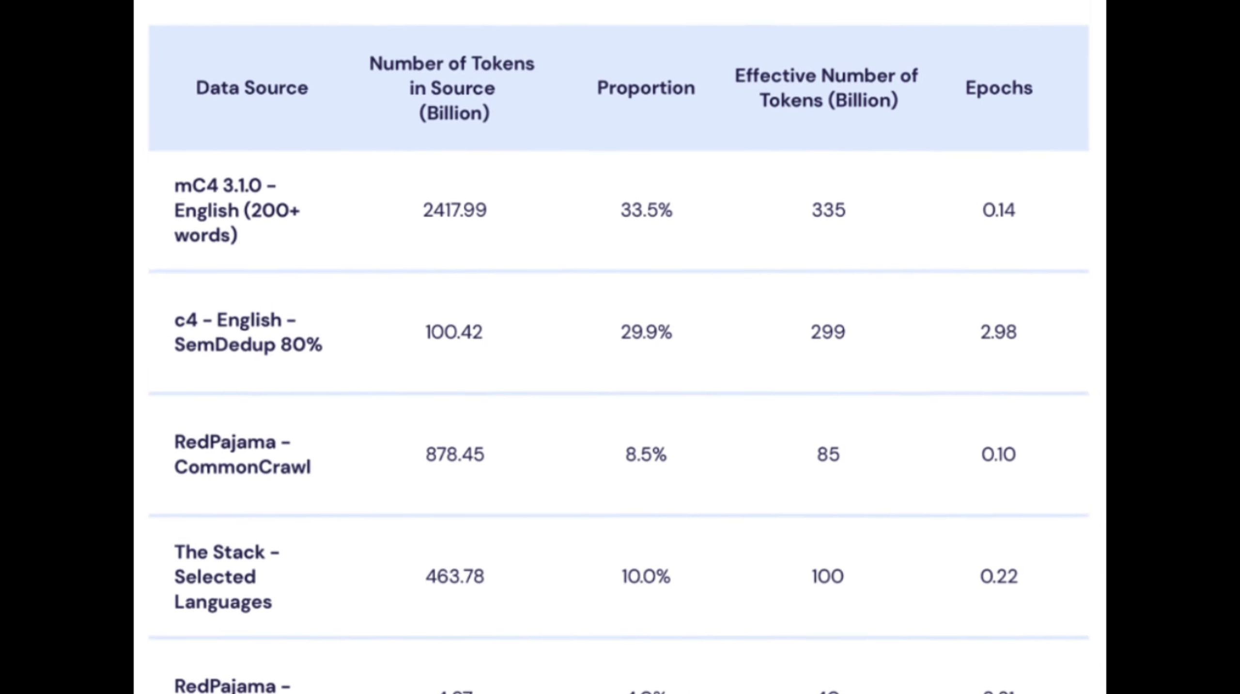
- Scroll the blog post to the training data table of token counts, proportions and epochs
{"action": "scroll", "scroll_direction": "up", "scroll_amount": 3}
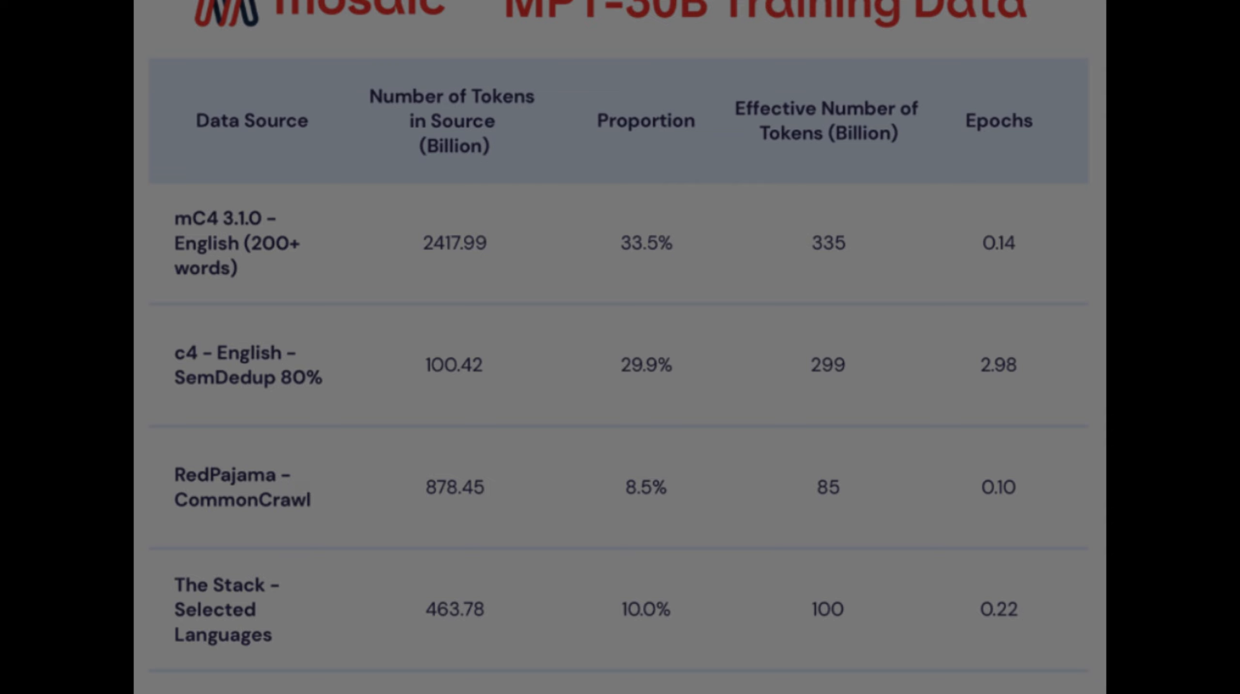
{"action": "scroll", "scroll_direction": "down", "scroll_amount": 3}
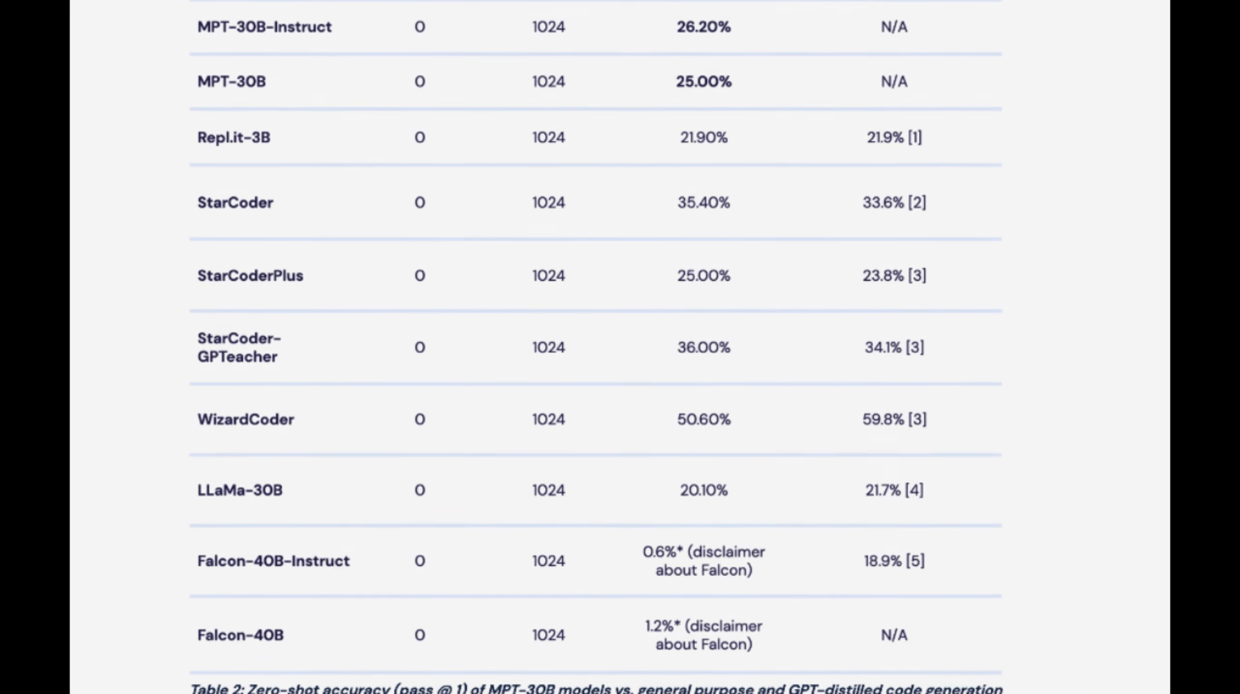
- Scroll through Table 2's zero-shot pass@1 code generation rows for MPT-30B, StarCoder and WizardCoder
{"action": "scroll", "scroll_direction": "up", "scroll_amount": 3}
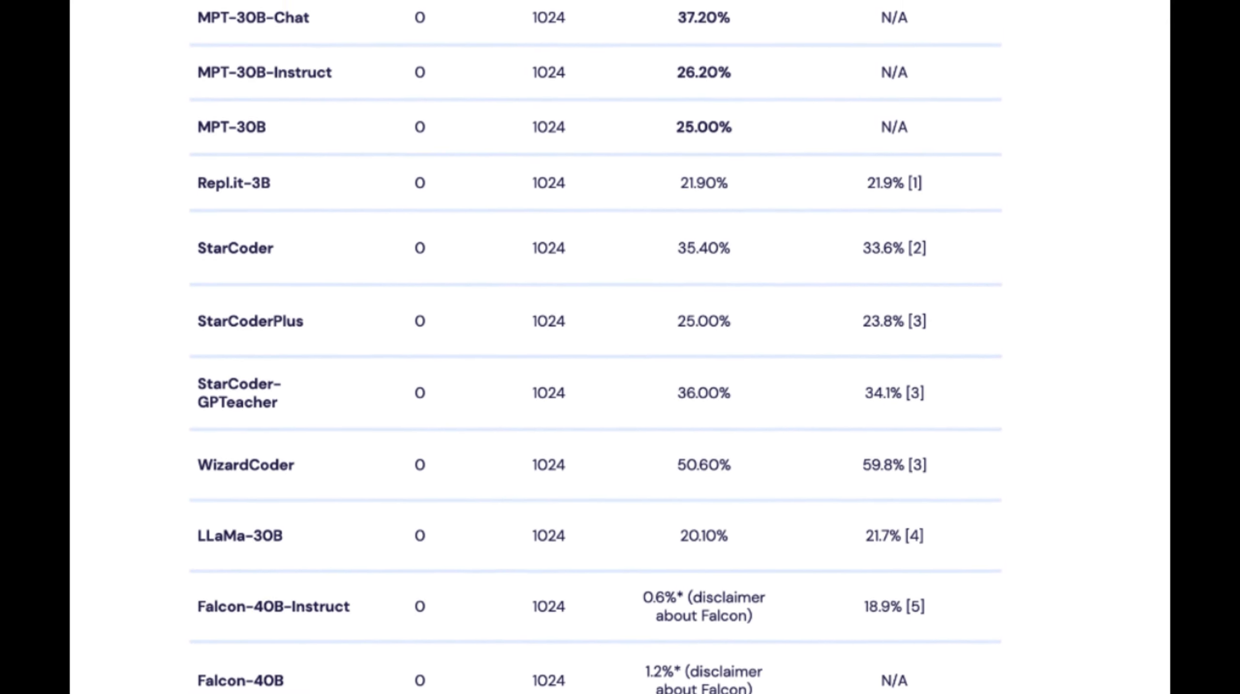
{"action": "scroll", "scroll_direction": "up", "scroll_amount": 3}
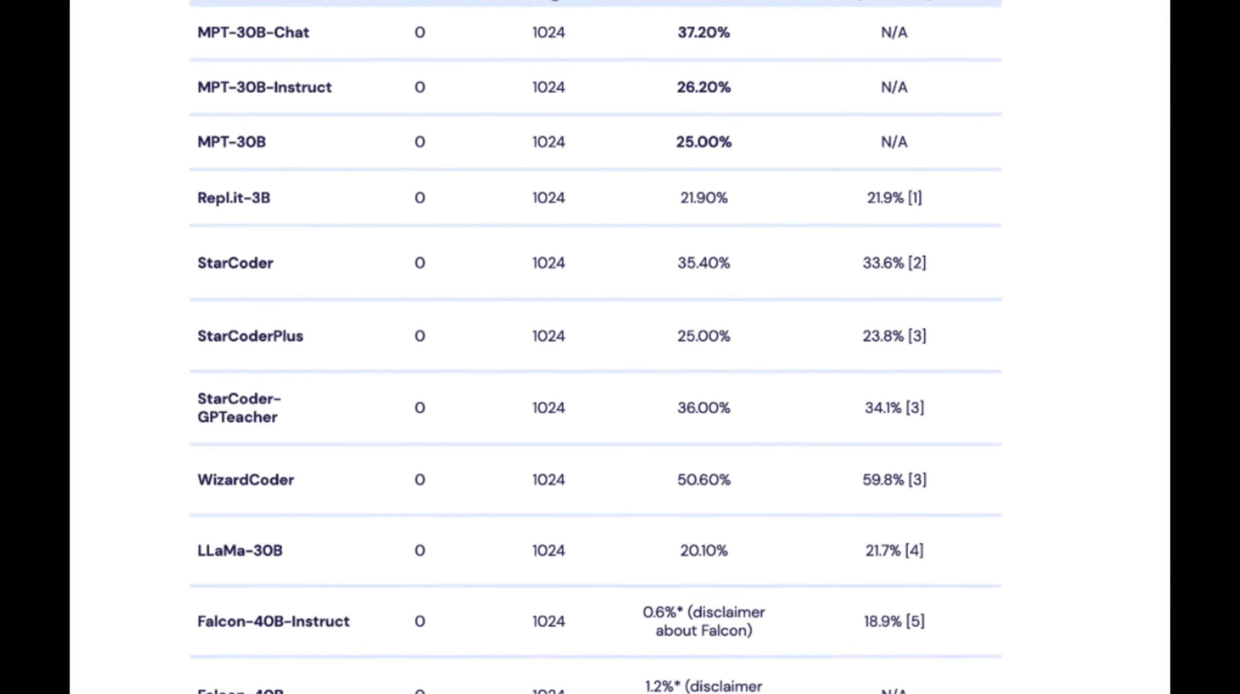
{"action": "scroll", "scroll_direction": "up", "scroll_amount": 3}
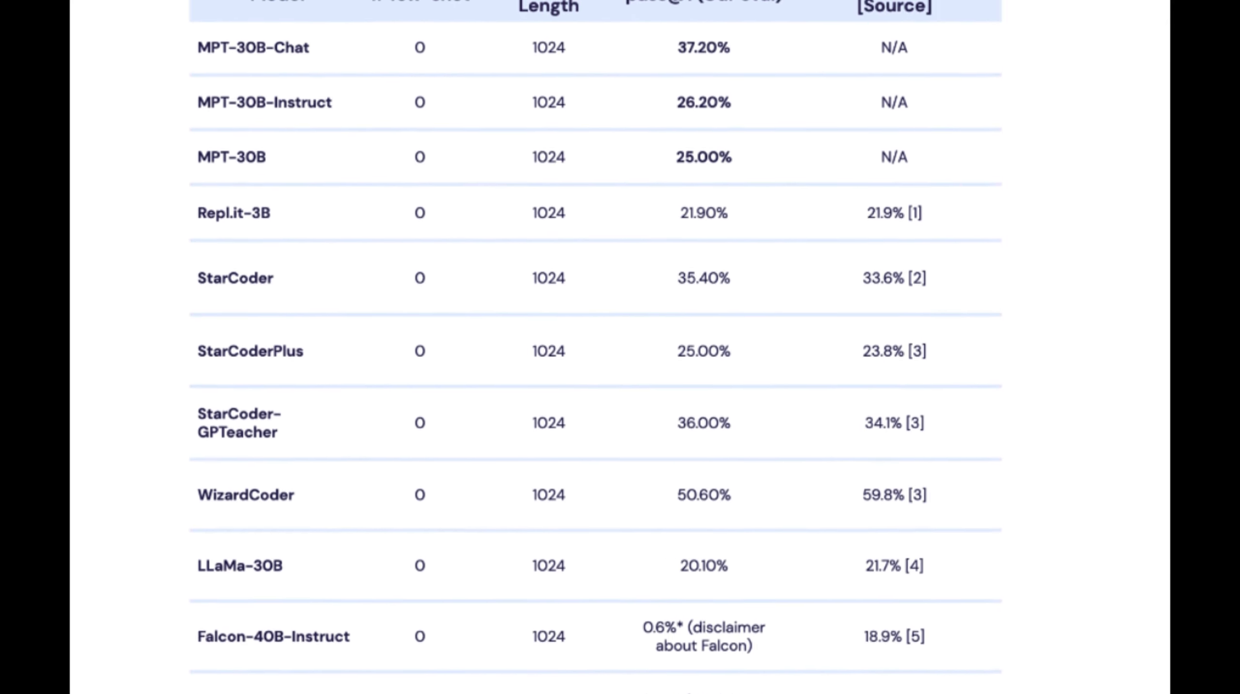
{"action": "scroll", "scroll_direction": "up", "scroll_amount": 3}
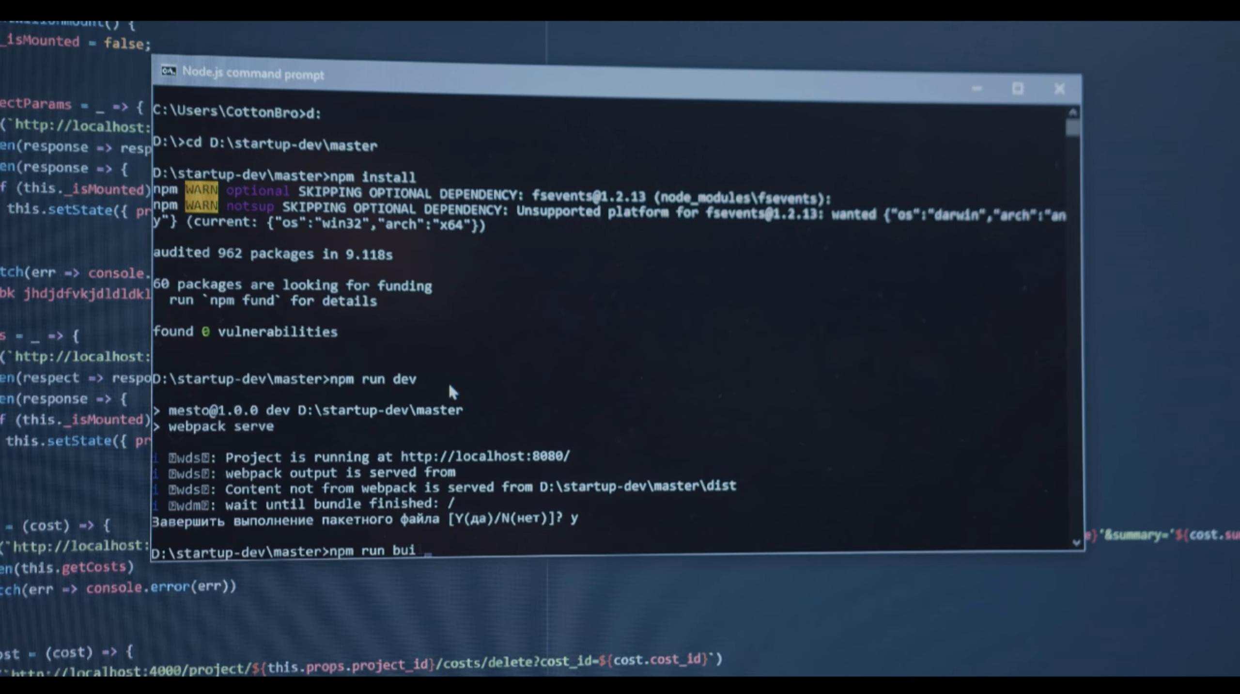
{"action": "type", "text": "ld"}
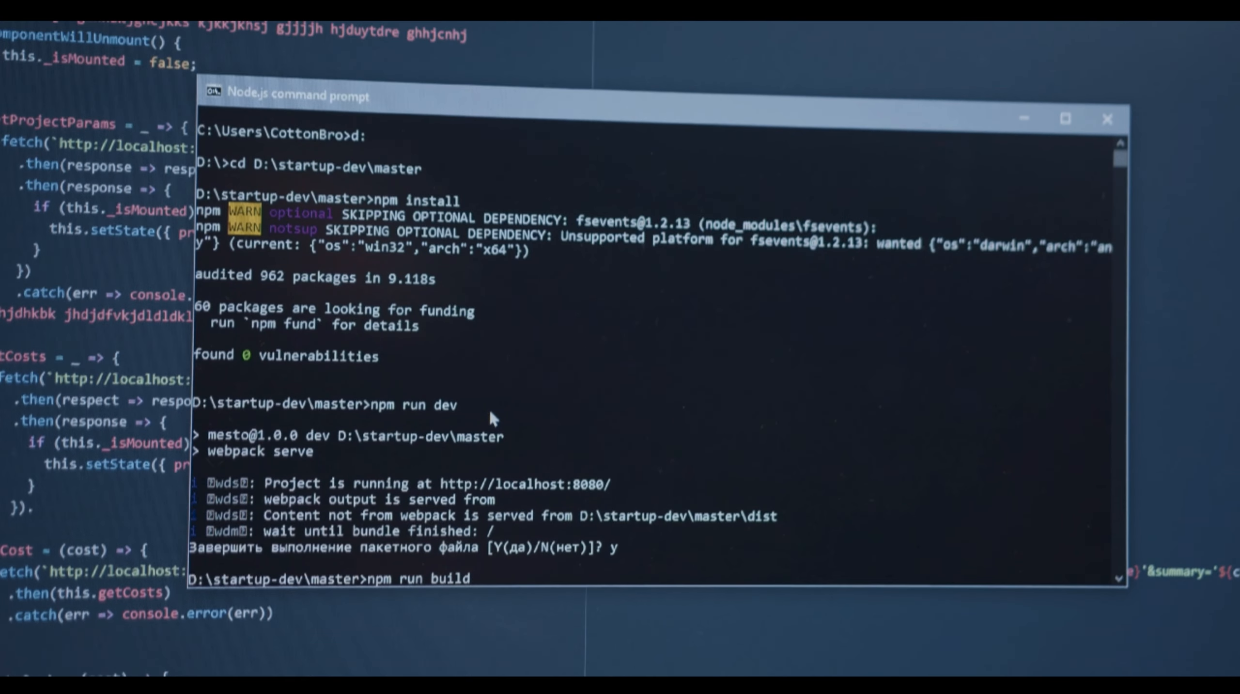